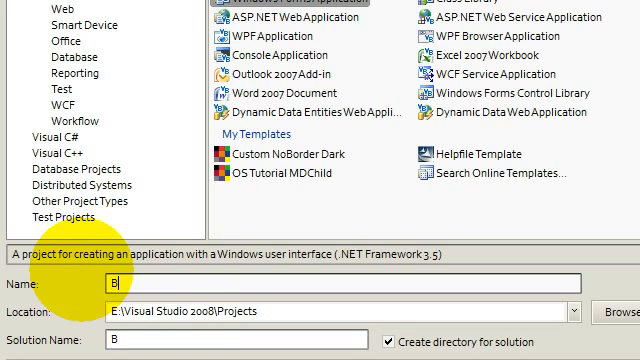
- Enter 'Basic Boolean Operators' as the Windows Forms project and solution name
text(asic B)
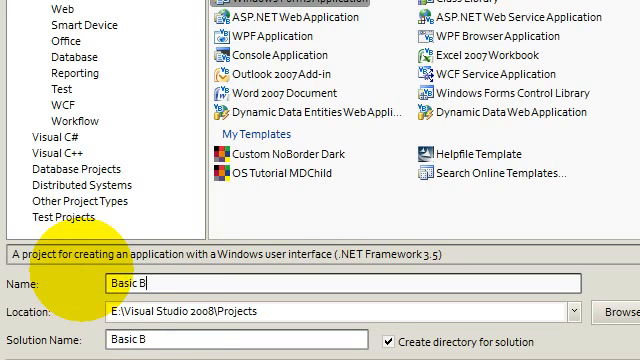
text(oolean Op)
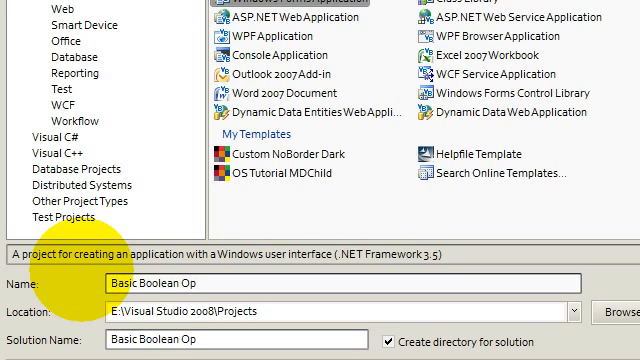
text(ar)
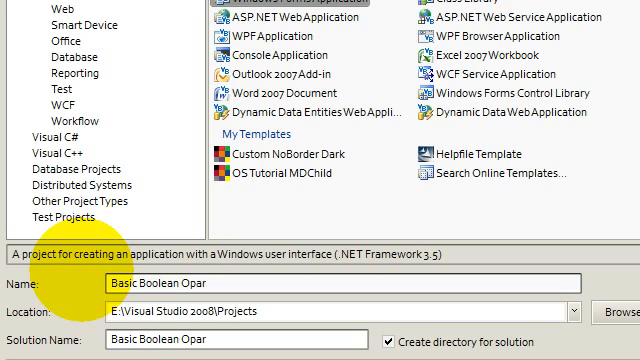
text(t)
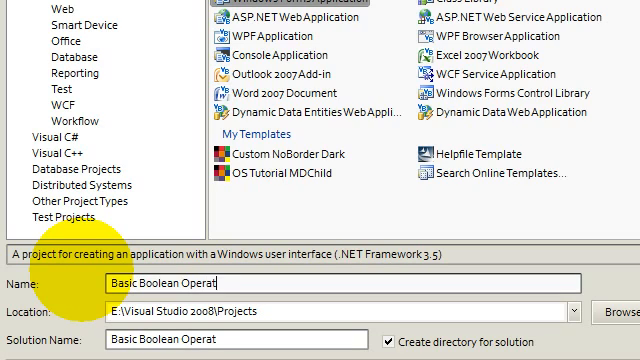
text(ors)
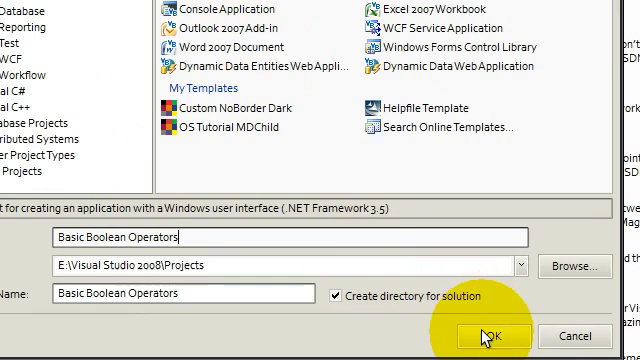
- Create the project and place two text boxes and Button1 on Form1
click(491, 334)
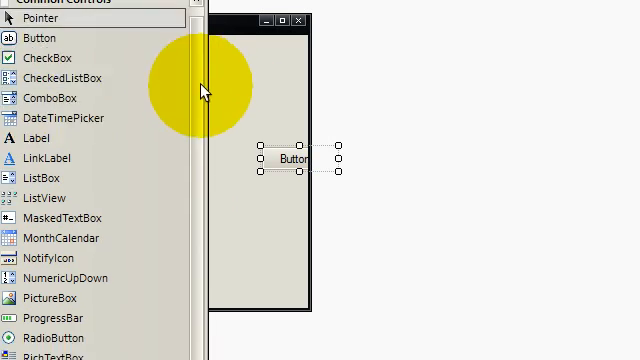
scroll(down, 3)
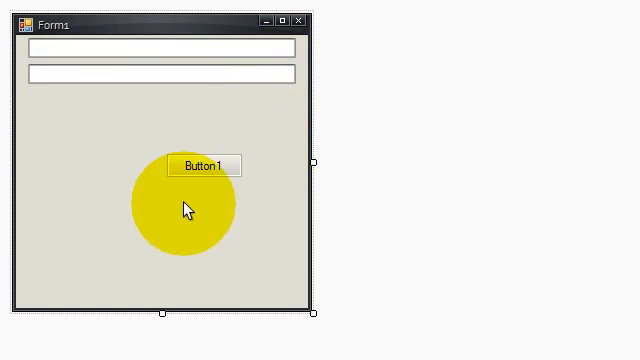
- Shrink the form to fit snugly around the two text boxes
drag(205, 165, 252, 101)
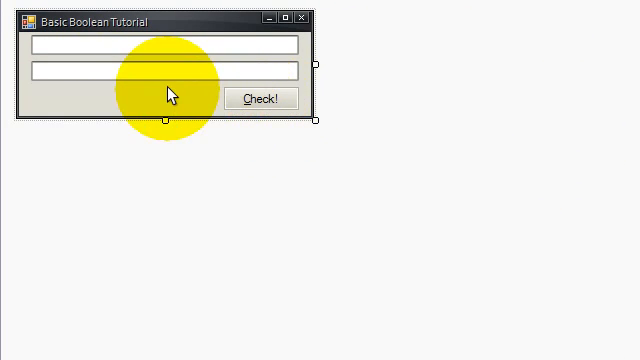
- Replace the button caption 'Check!' with '&Check' so C is the access key
click(266, 99)
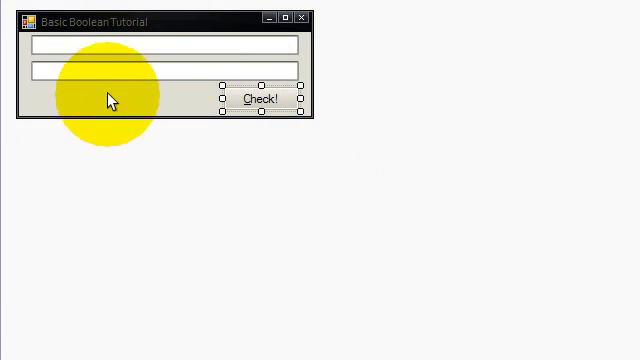
click(259, 99)
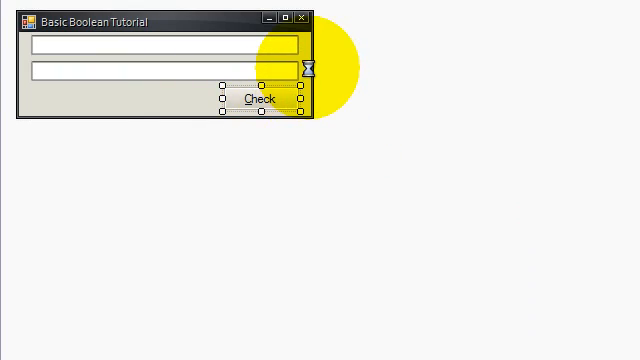
double_click(259, 99)
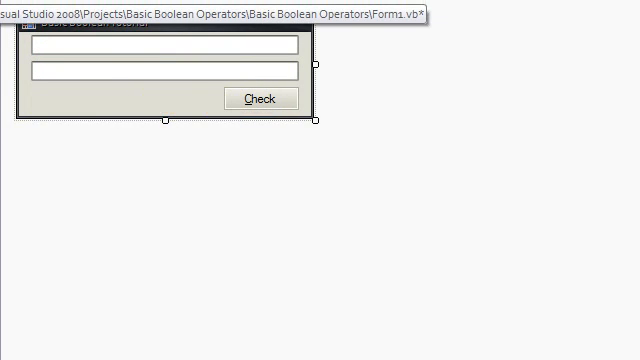
- In the Check click handler, nest Ifs testing TextBox1 for 'Jnbjabnk' and TextBox2 for 'Tutorial'
double_click(263, 98)
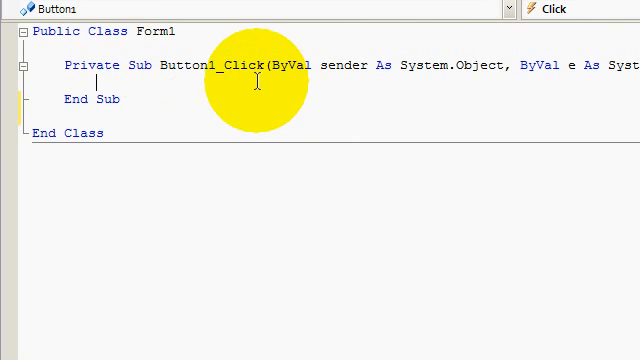
text(If)
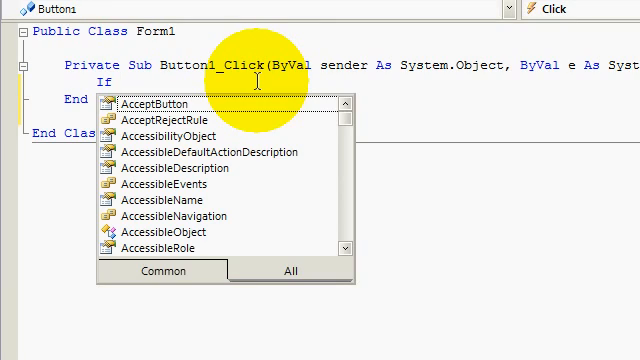
text(TextBox1.Text = ")
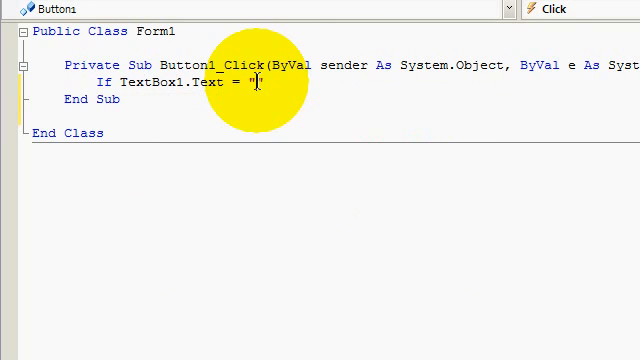
text(jnbjabnk" Then)
text(If TextBox2.Text,)
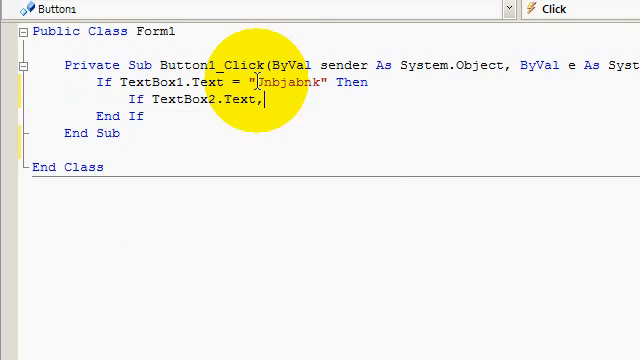
text(= "")
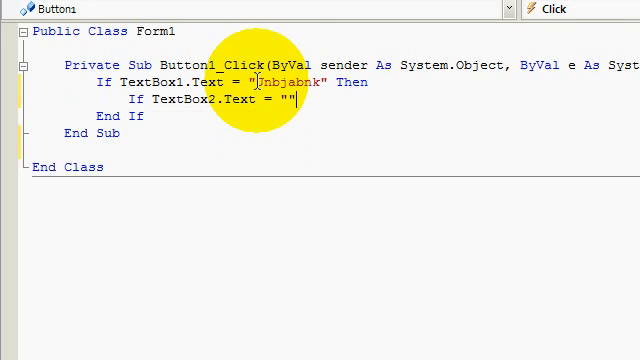
text(Tutora)
text(MsgBox ()
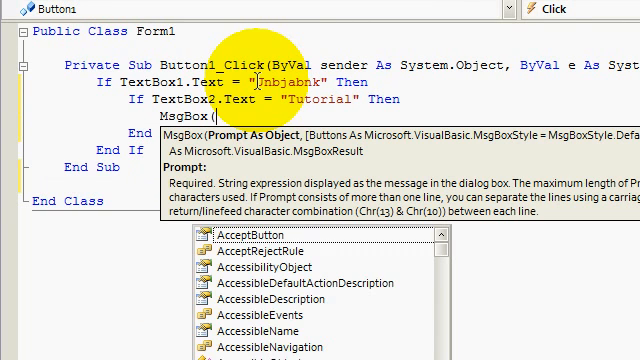
- Inside the inner If, show MsgBox("Yeah", MsgBoxStyle.ApplicationModal, "Yeah")
text("Yeah")
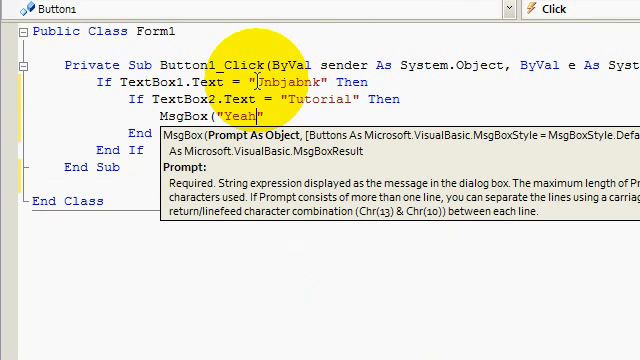
text(,)
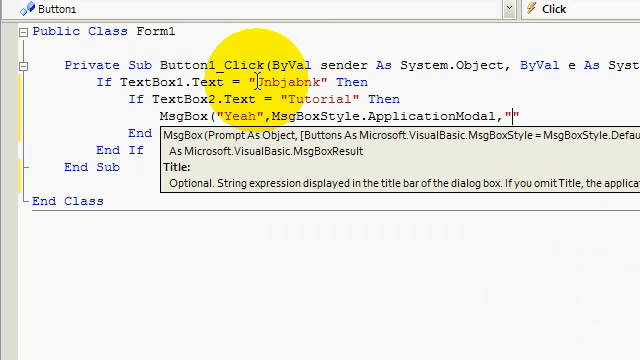
text(Yeah"))
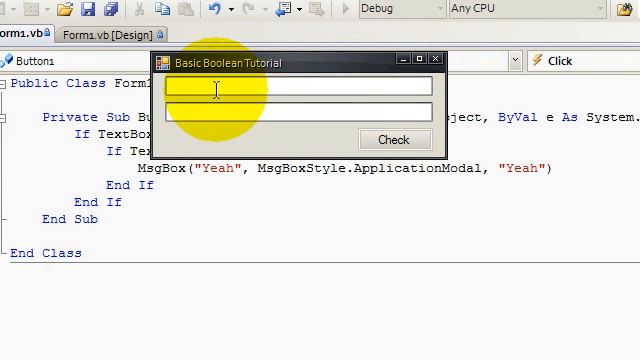
- Test with 'Jnbjabnk' and 'Tutorial', dismiss the Yeah message, then retest with 'Tutoria'
text(Jnbjabnk)
click(298, 112)
text(Tutorial)
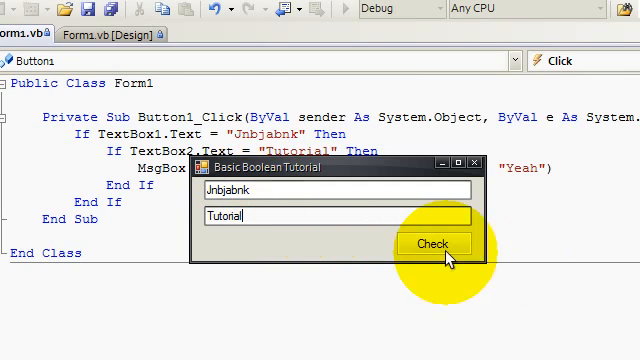
click(433, 243)
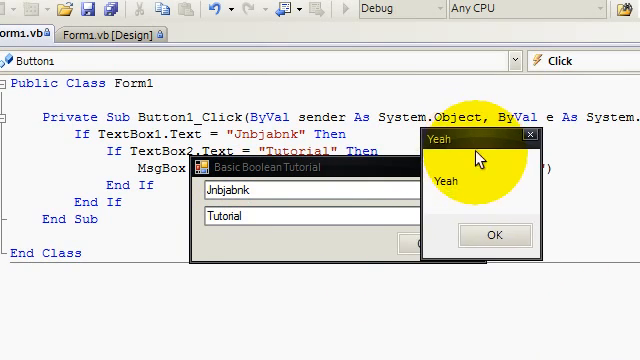
click(494, 235)
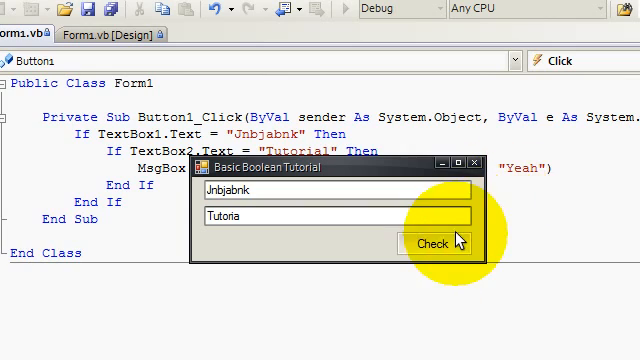
click(431, 243)
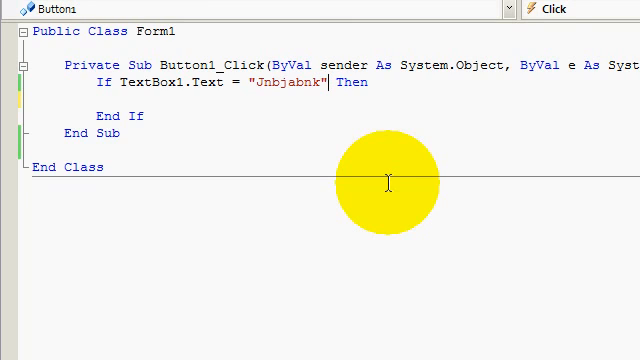
mouse_move(134, 190)
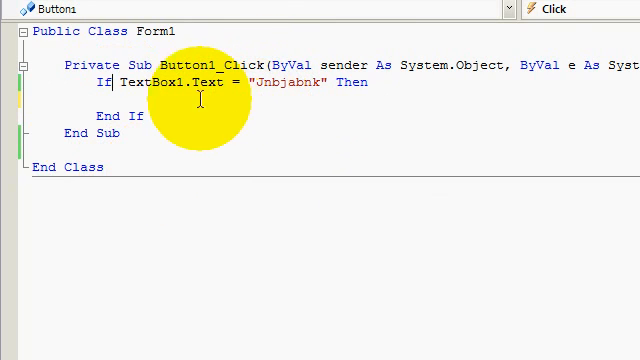
- Add MsgBox("Why Not?", , "Question.") inside the first If block
text(MsgBox(")
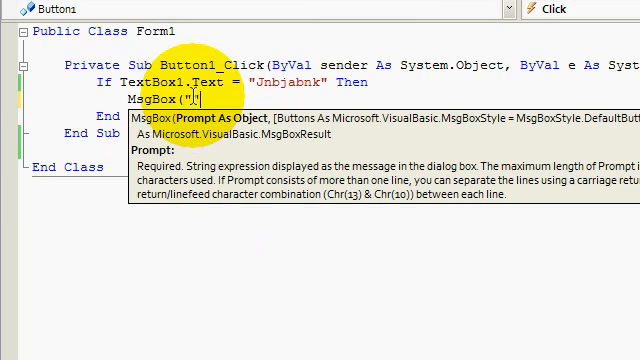
text(Why Not)
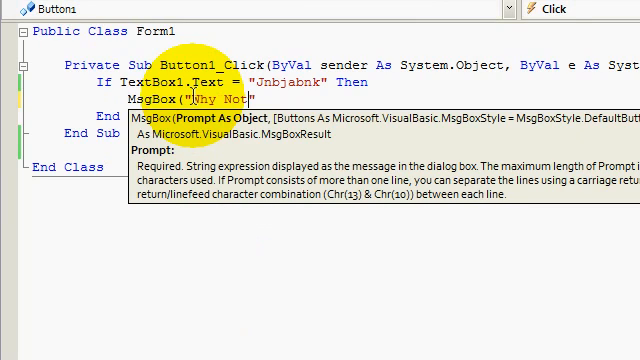
text(?",,)
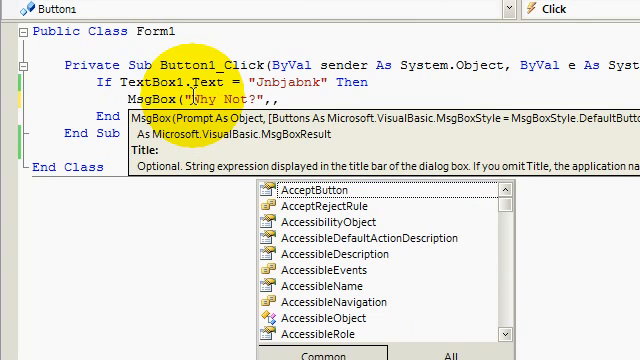
text("")
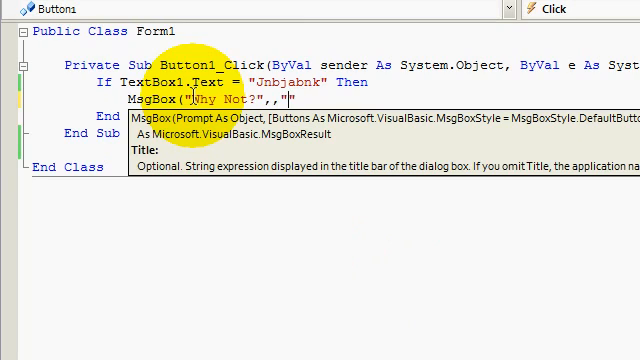
text(Que)
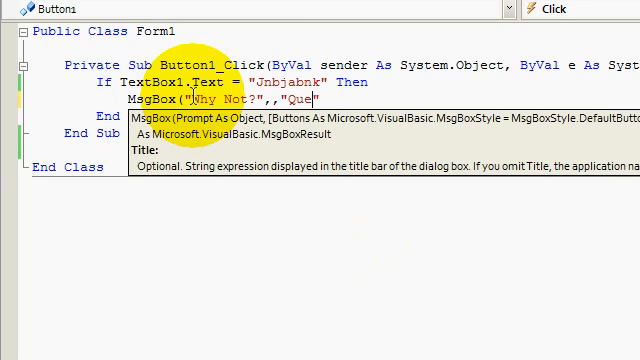
text(stion.")
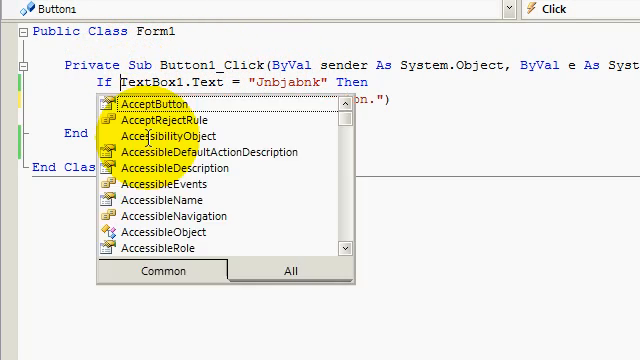
- Make the condition If Not TextBox1.Text = "Jnbjabnk" and run the form
text(not)
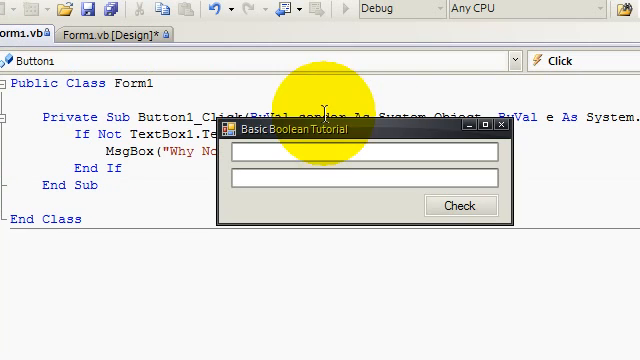
- Check 'Jnbjabn' in the first box and dismiss the resulting 'Why Not?' message
text(Jnbjabnk)
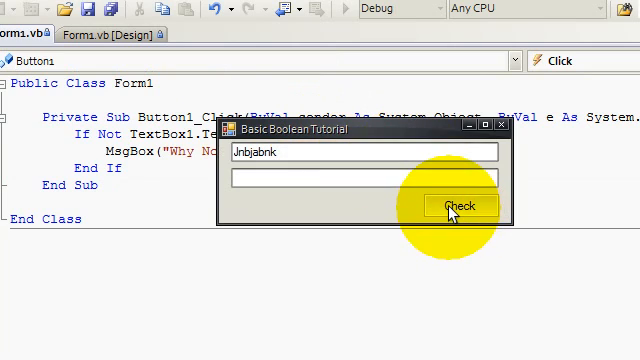
key(Backspace)
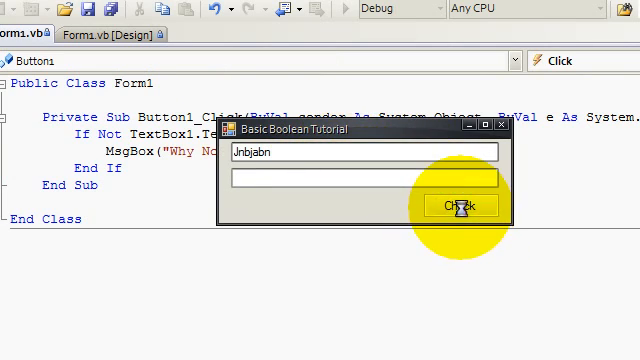
click(460, 205)
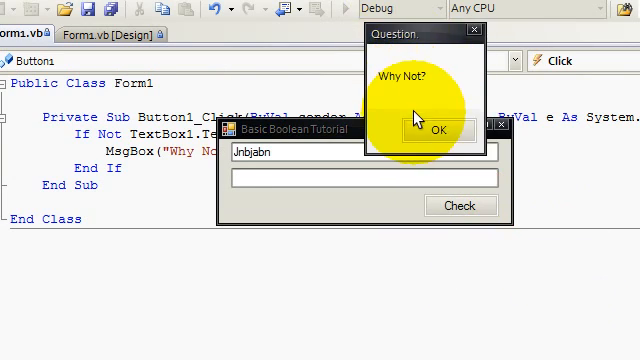
click(435, 130)
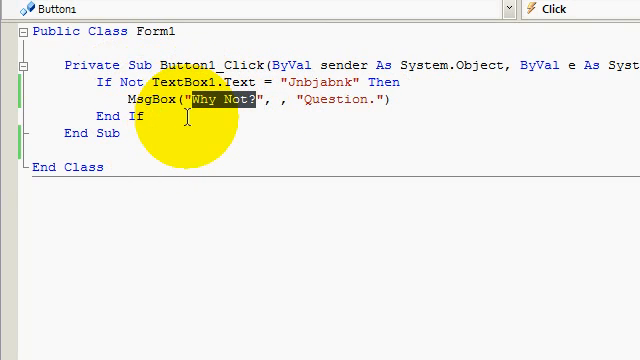
- Drop Not, change the message to "Cool", and add And TextBox2.Text = "Tut"
text(Cool)
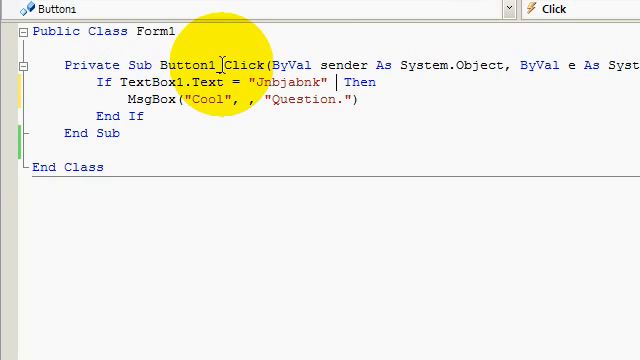
text(and)
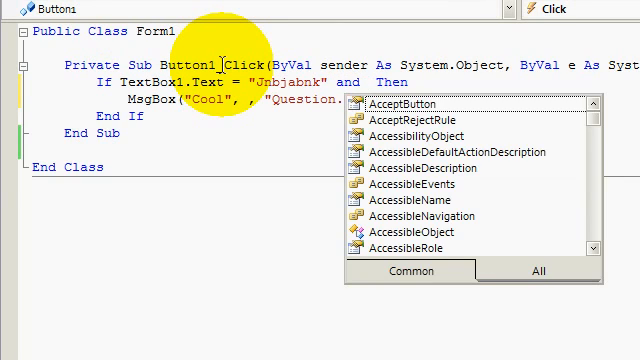
text(Textbox2.Text = "Tut)
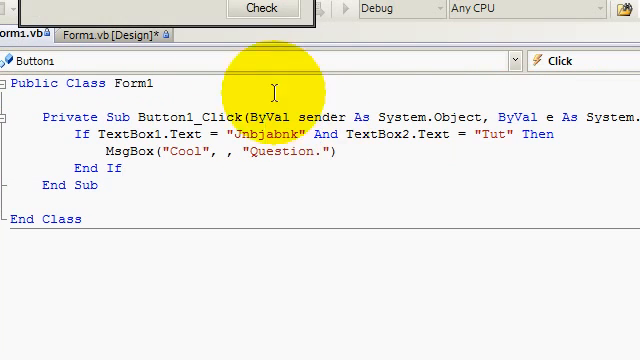
- Test with 'Jnbjabnk' and 'Tut', dismiss the 'Cool' message, and close the form
click(263, 8)
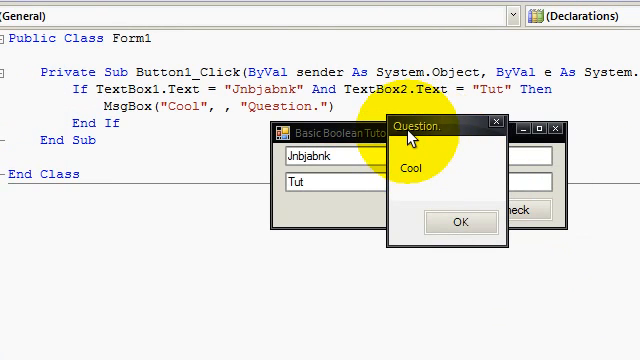
click(461, 222)
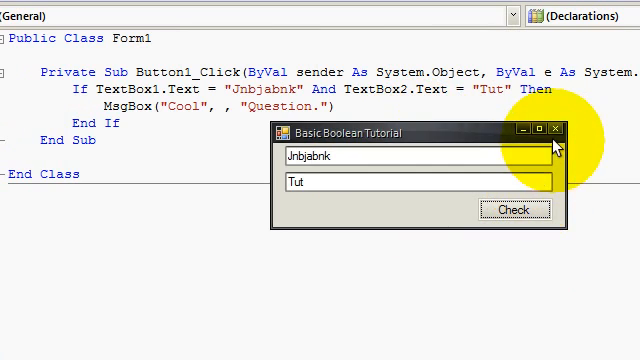
click(556, 128)
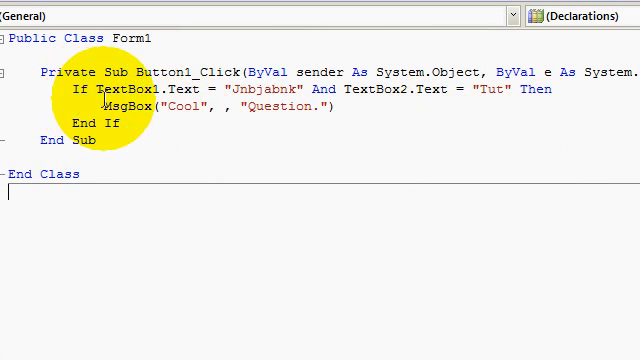
scroll(down, 3)
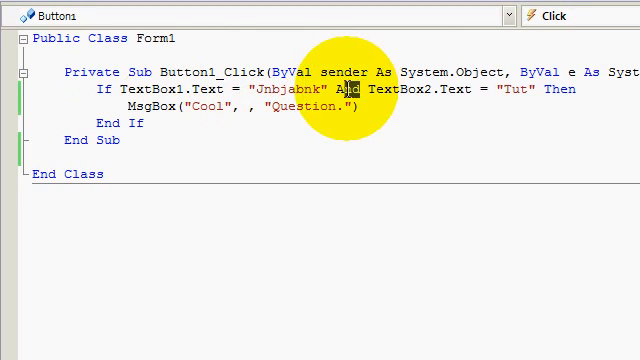
- Change the If condition's And to Or joining the two text-box checks
text(Or)
text(J)
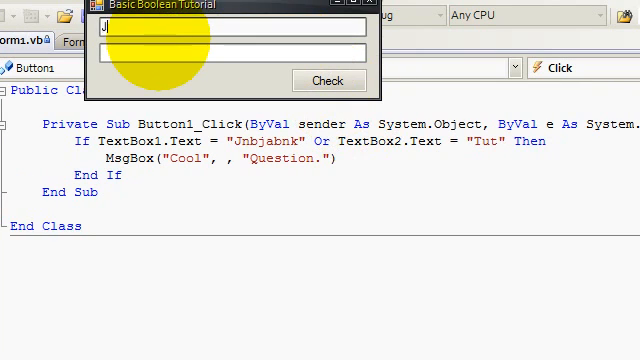
- Enter mismatched values 'Jnbjabn' and 'Tu' in the running form's two boxes
text(nbaj)
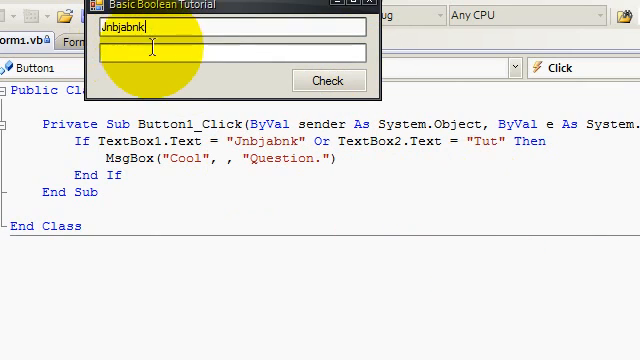
key(BackSpace)
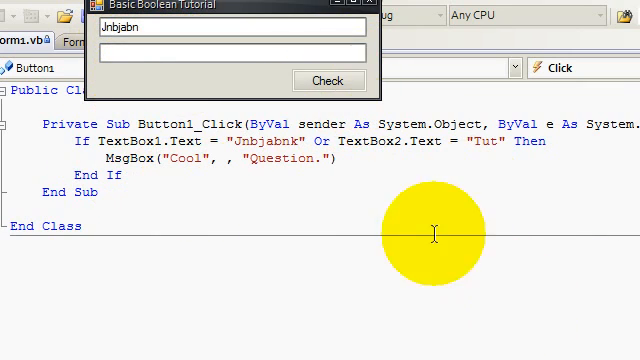
text(Tut)
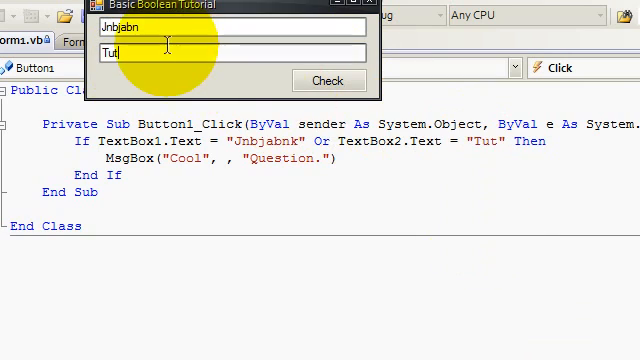
key(BackSpace)
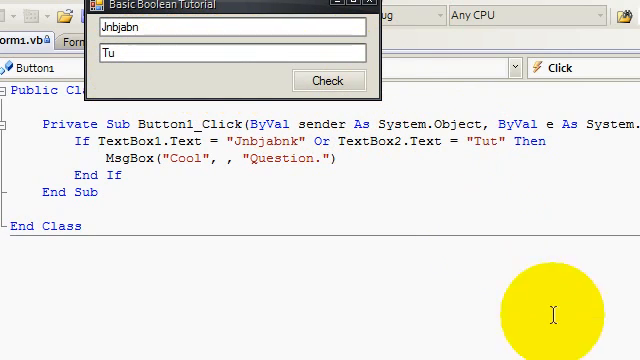
mouse_move(240, 43)
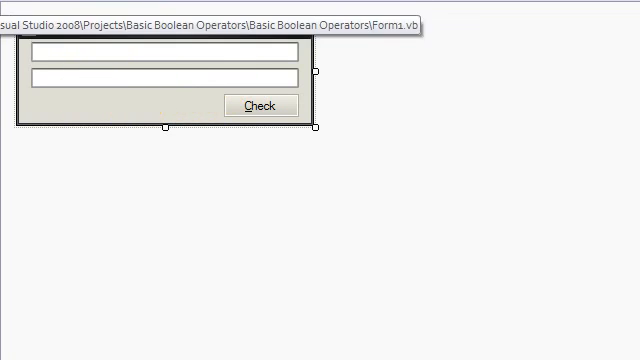
- Open the Check button's Click handler code from the Form1 designer
double_click(262, 106)
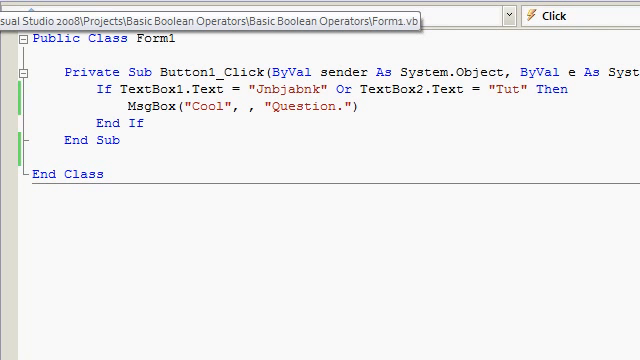